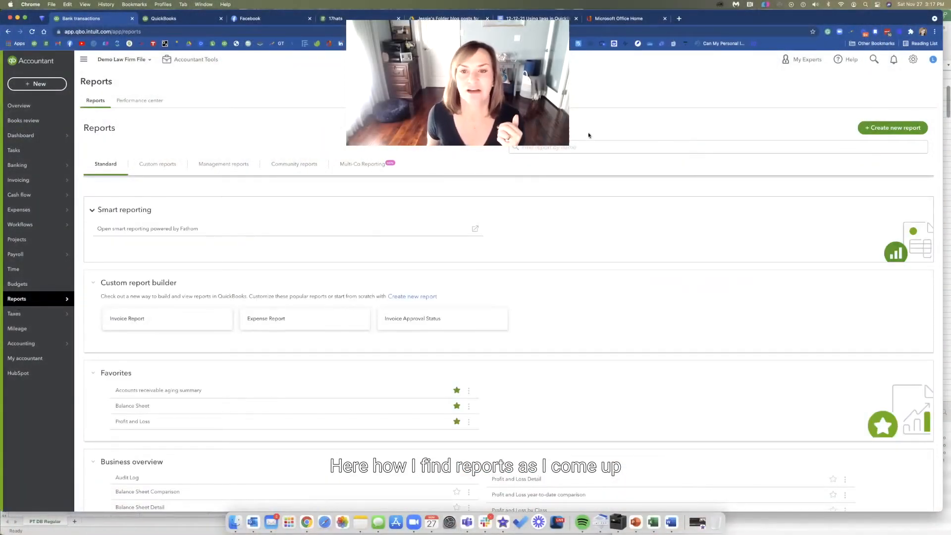
Search the standard reports for 'tag', then 'vend', and choose Transaction List by Vendor
{"action": "left_click", "coordinate": [716, 147]}
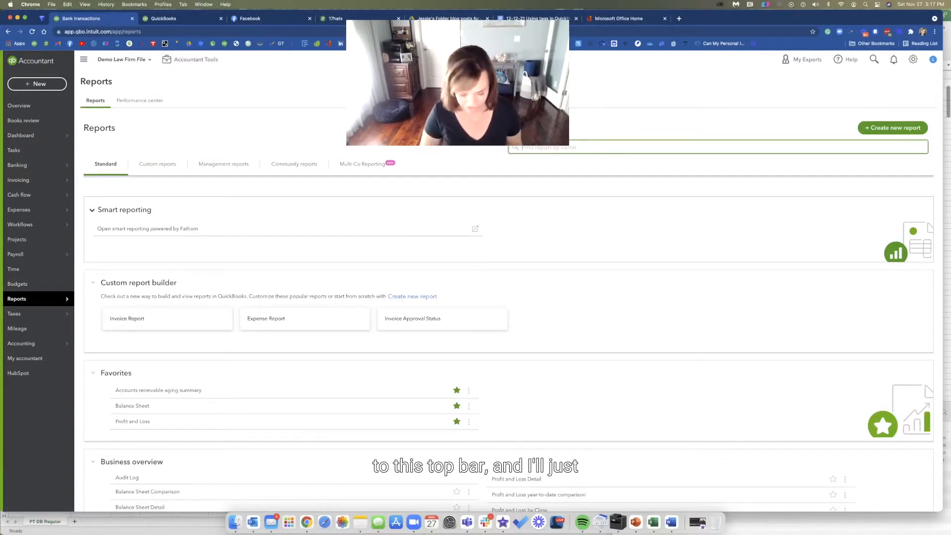
{"action": "type", "text": "tag"}
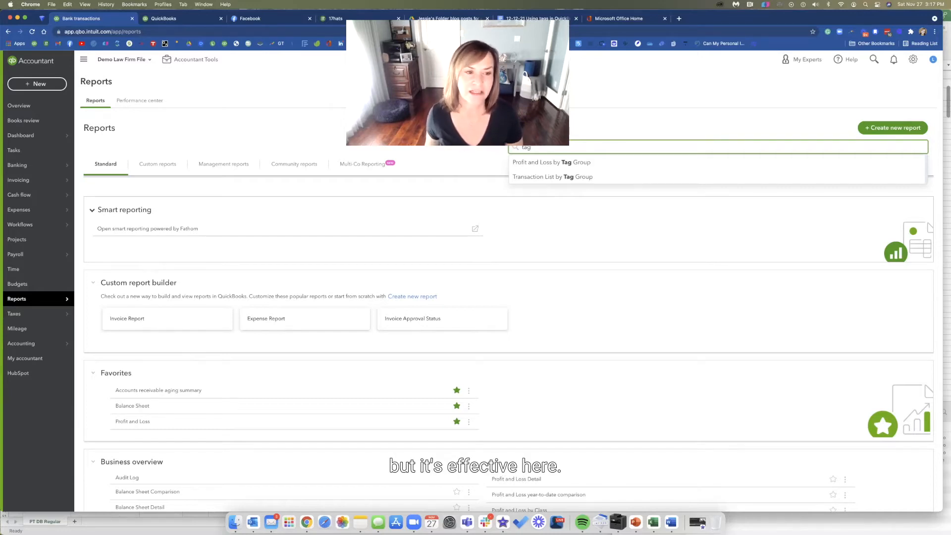
{"action": "mouse_move", "coordinate": [551, 161]}
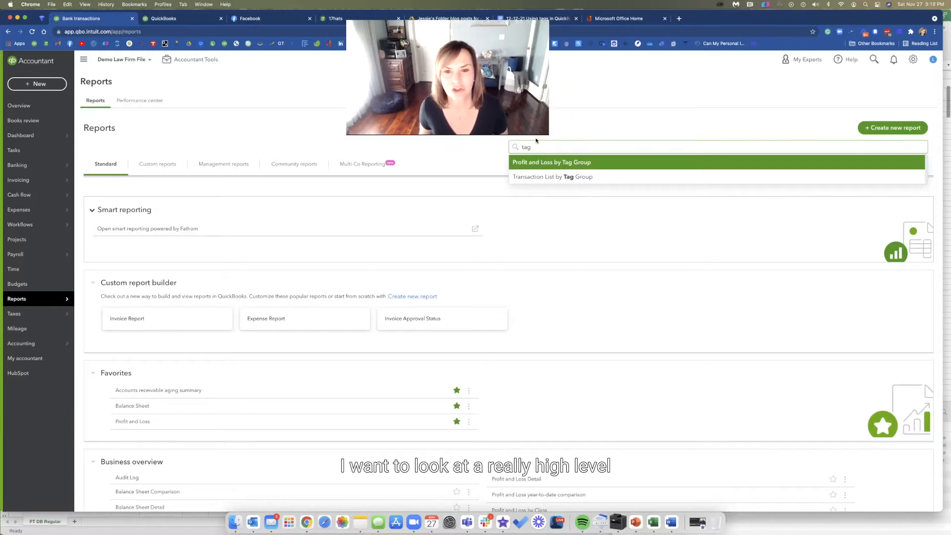
{"action": "left_click", "coordinate": [496, 150]}
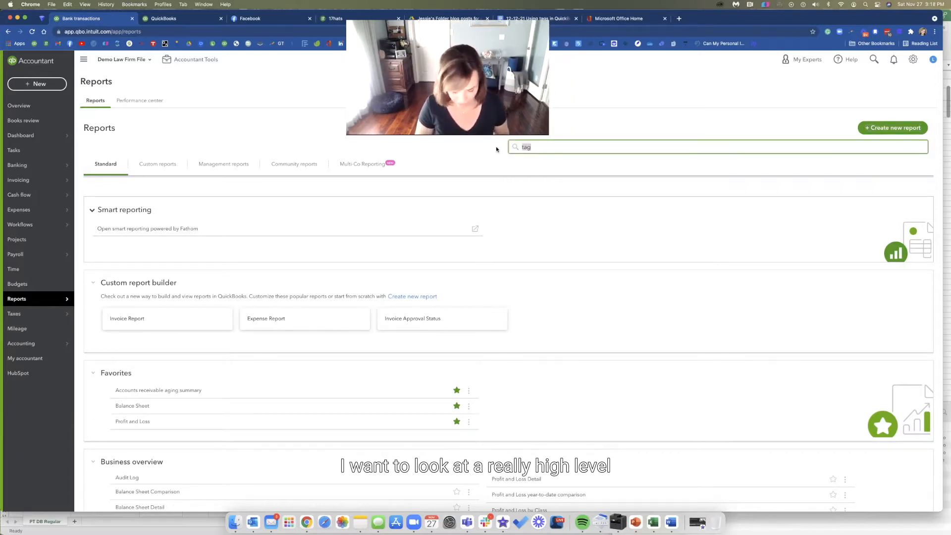
{"action": "type", "text": "vend"}
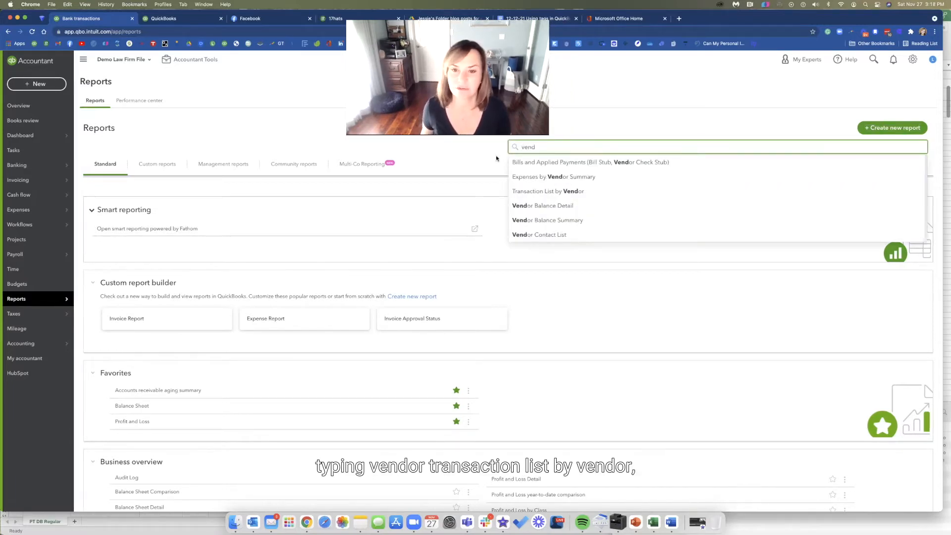
{"action": "left_click", "coordinate": [548, 191]}
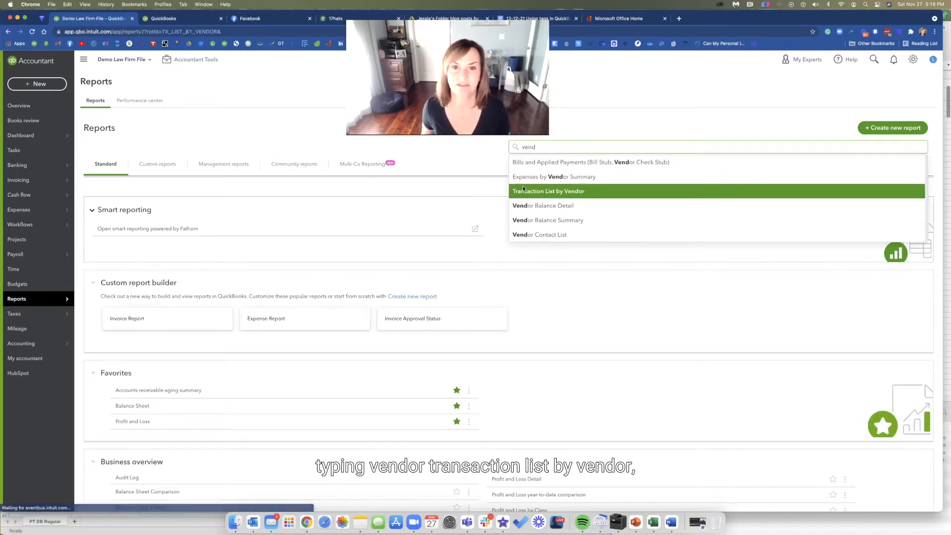
Run the Transaction List by Vendor report for This Calendar Year (2021)
{"action": "left_click", "coordinate": [548, 190]}
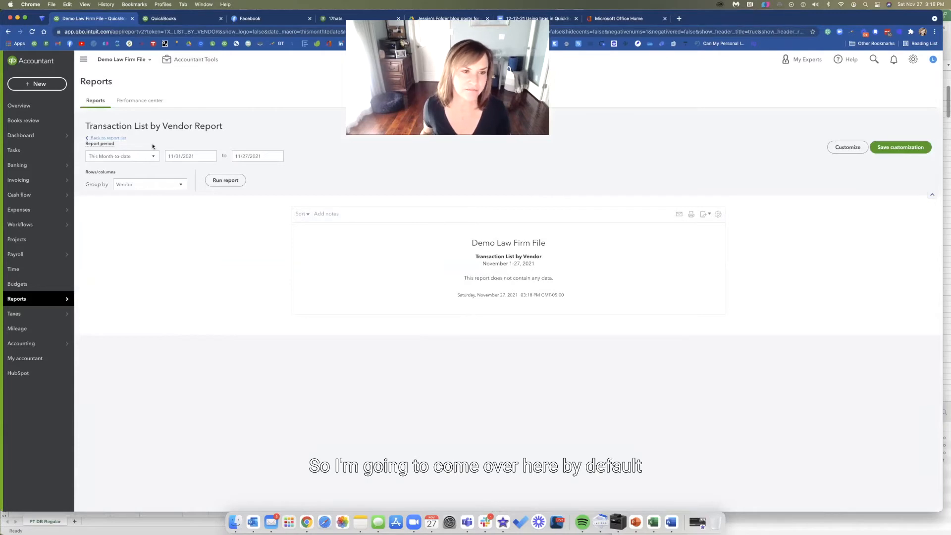
{"action": "left_click", "coordinate": [121, 156]}
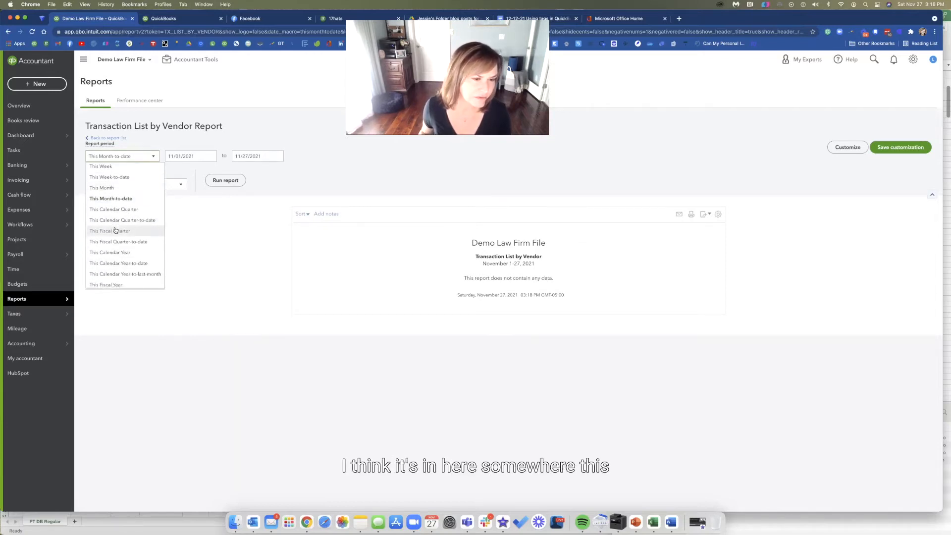
{"action": "left_click", "coordinate": [110, 253]}
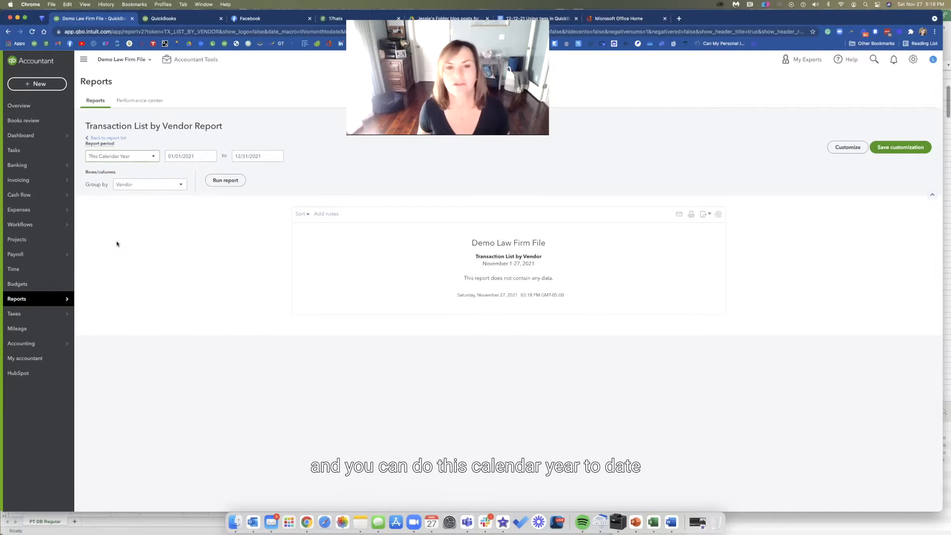
{"action": "mouse_move", "coordinate": [178, 143]}
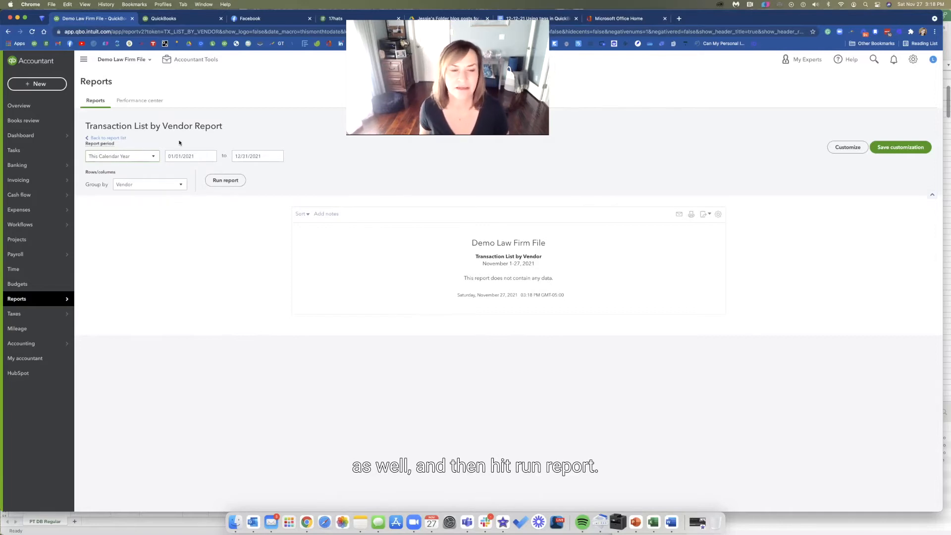
{"action": "left_click", "coordinate": [225, 180]}
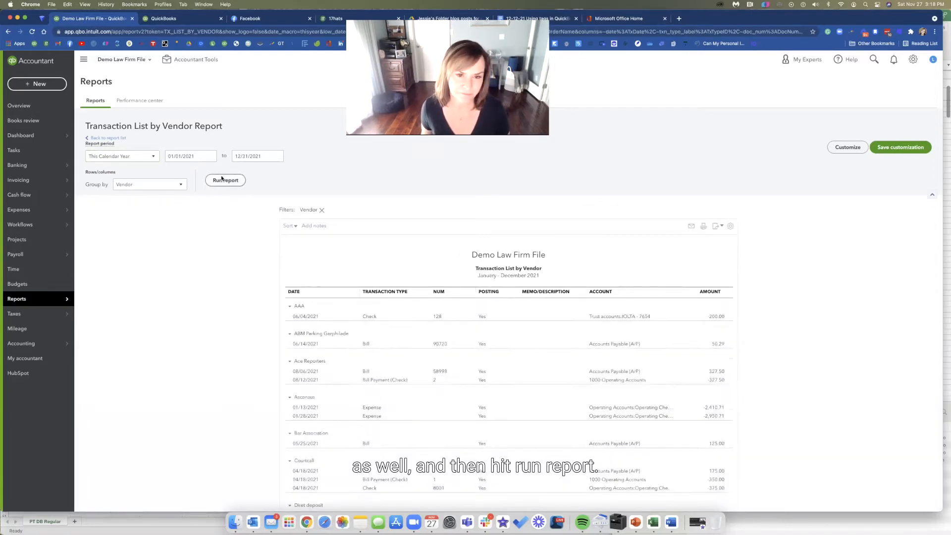
{"action": "left_click", "coordinate": [225, 180]}
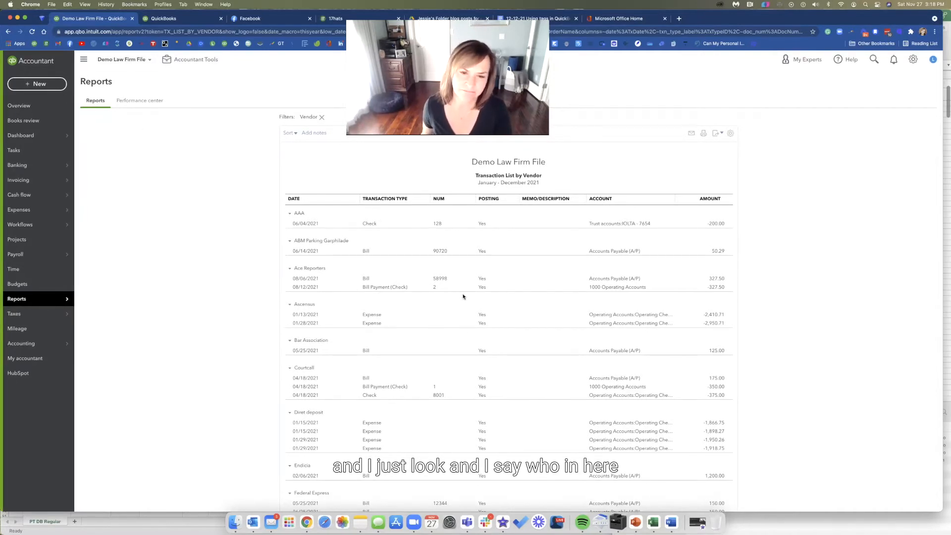
Scroll down through each vendor's transactions and amounts
{"action": "scroll", "scroll_direction": "down", "scroll_amount": 3}
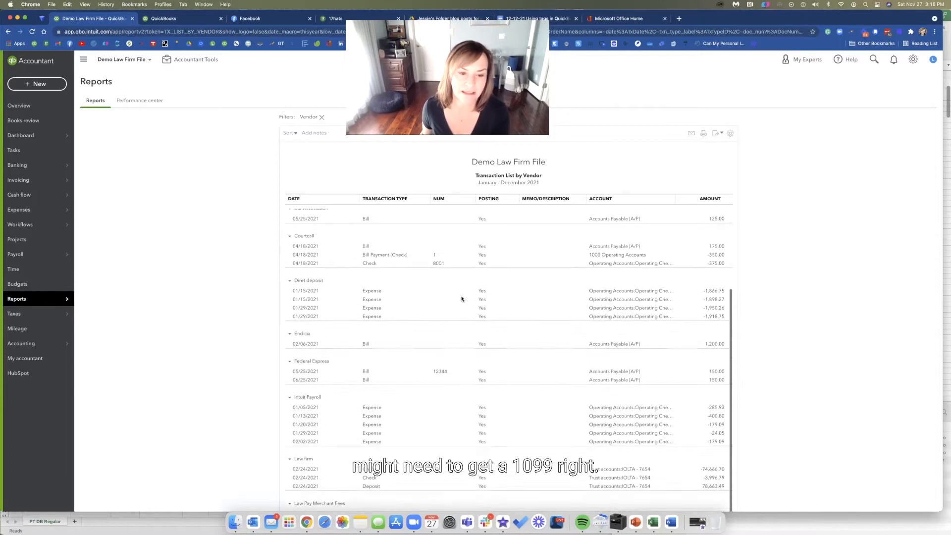
{"action": "scroll", "scroll_direction": "down", "scroll_amount": 3}
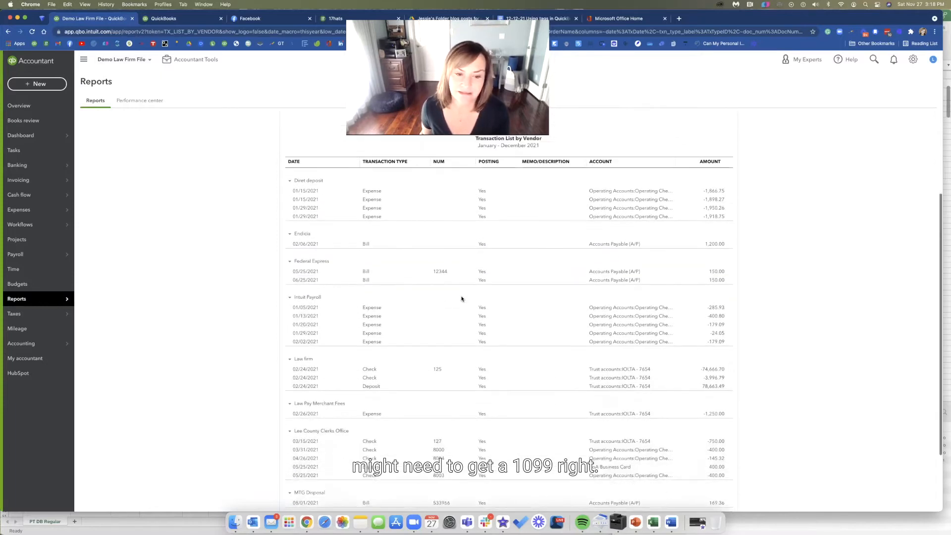
{"action": "scroll", "scroll_direction": "down", "scroll_amount": 3}
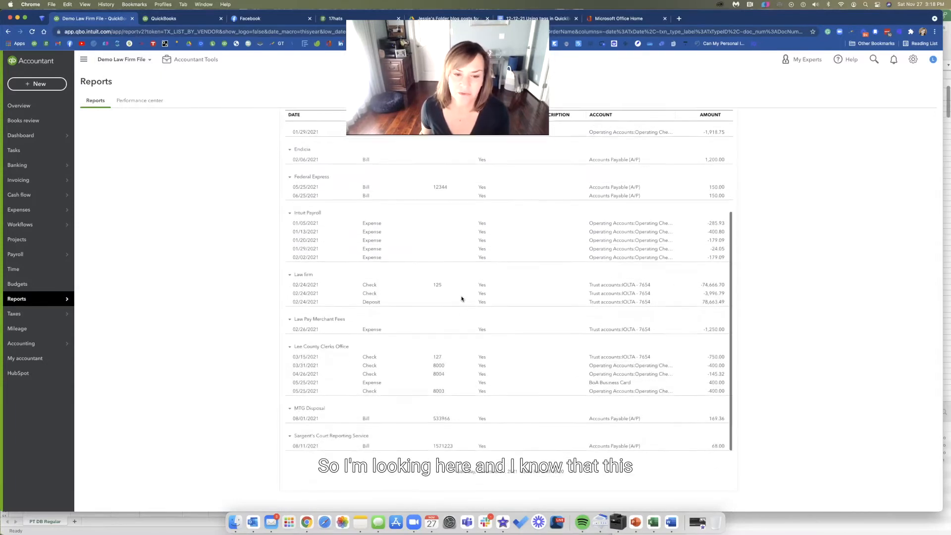
{"action": "mouse_move", "coordinate": [409, 398]}
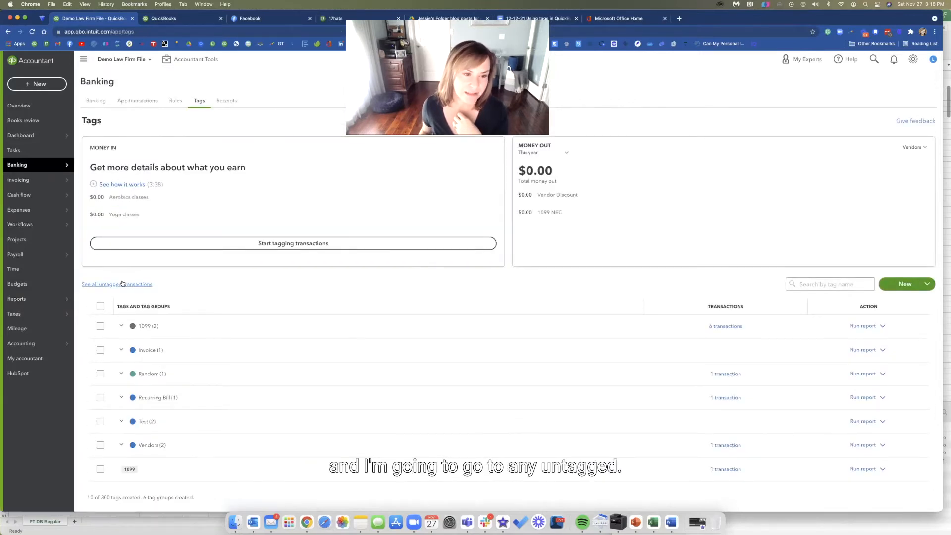
Show all untagged transactions from the Banking tags area
{"action": "left_click", "coordinate": [117, 285]}
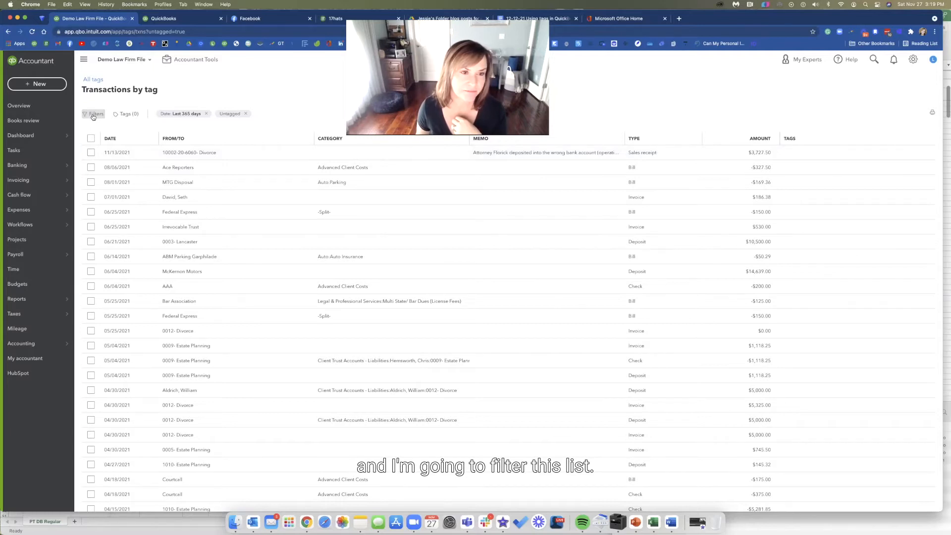
Filter untagged transactions to Money Out, This year, contact Lee County Clerks Office, and apply
{"action": "left_click", "coordinate": [95, 113]}
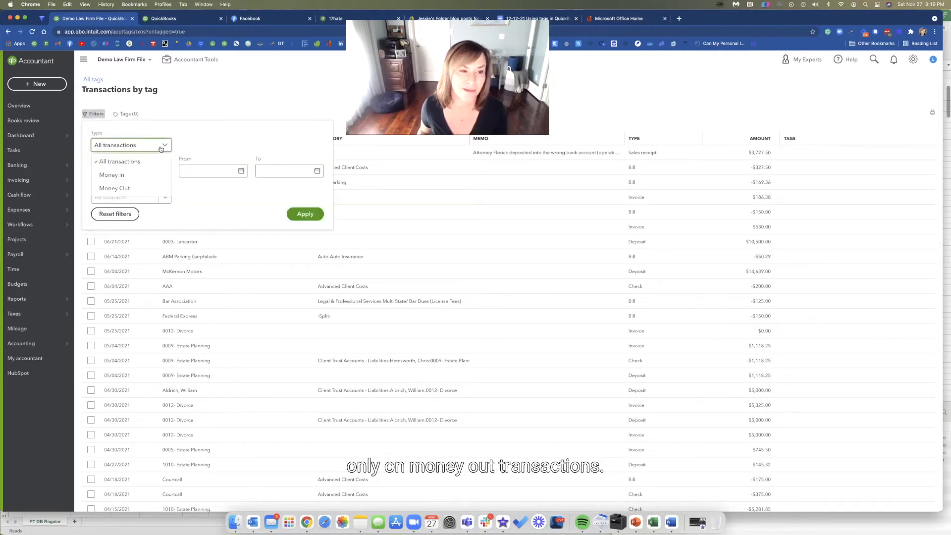
{"action": "left_click", "coordinate": [114, 188]}
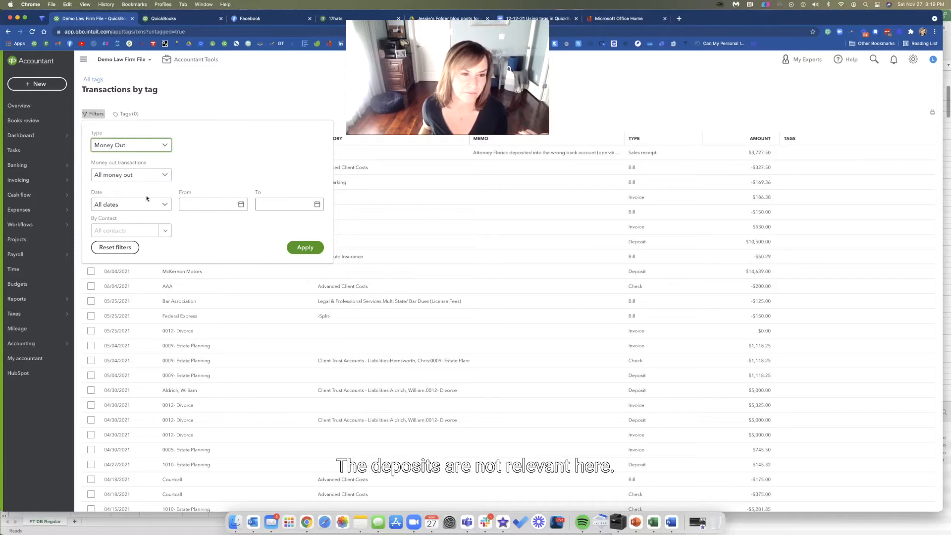
{"action": "left_click", "coordinate": [131, 204]}
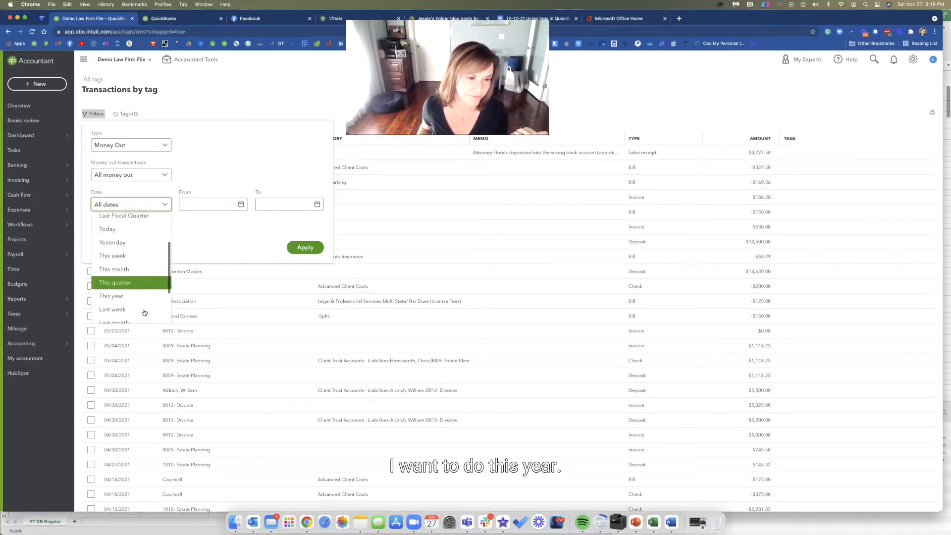
{"action": "left_click", "coordinate": [111, 296]}
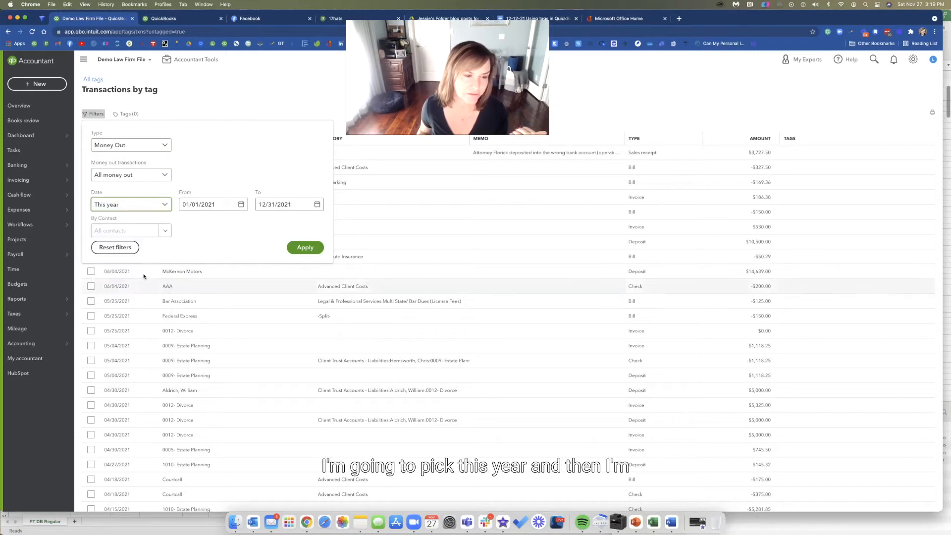
{"action": "left_click", "coordinate": [129, 230]}
{"action": "type", "text": "lee"}
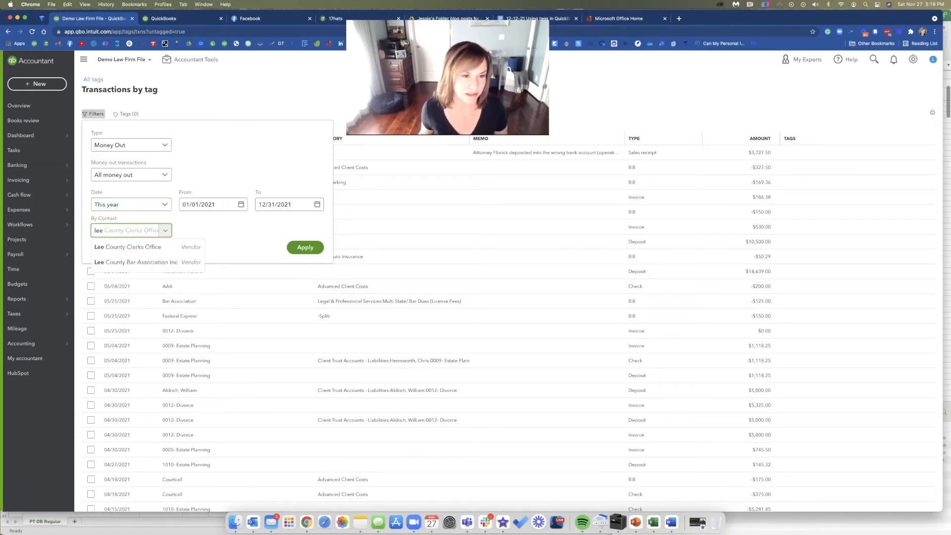
{"action": "left_click", "coordinate": [127, 246]}
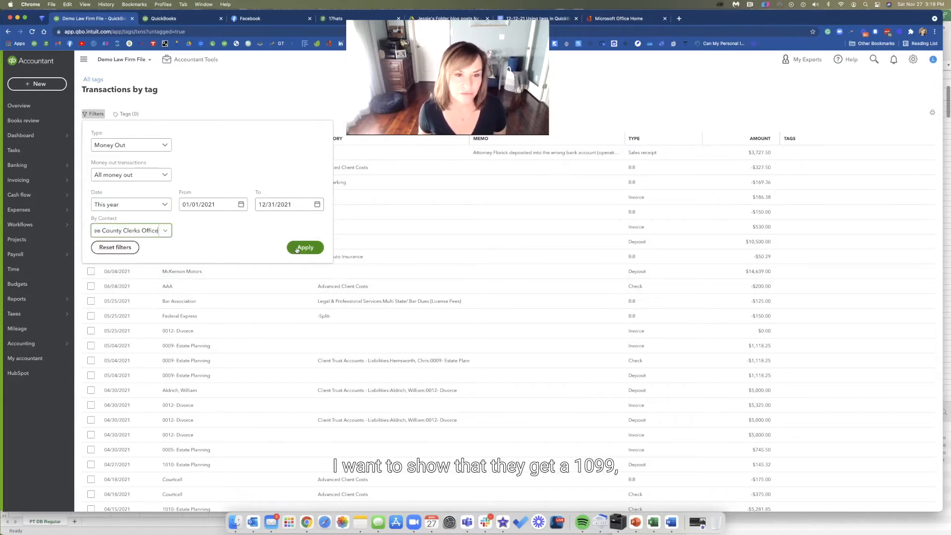
{"action": "left_click", "coordinate": [304, 248]}
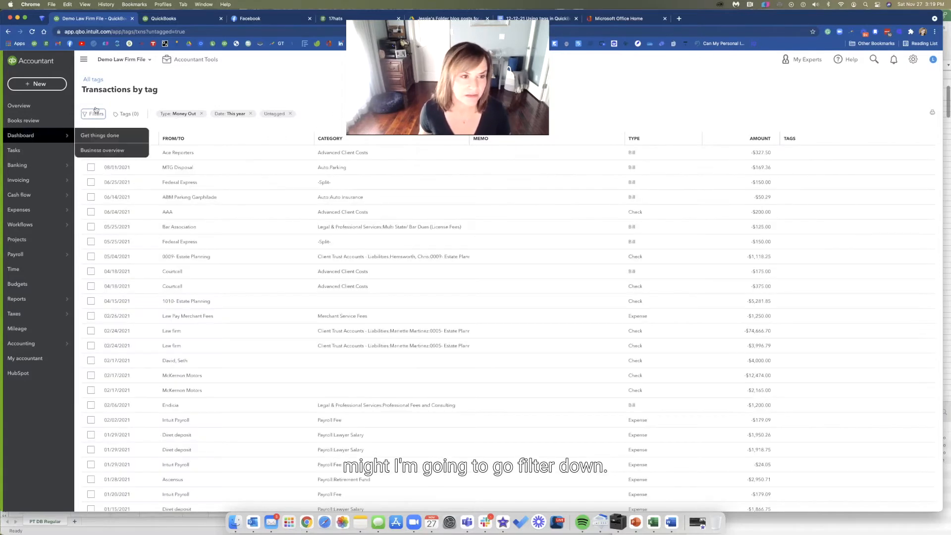
Change the contact filter to Ace Reporters and apply it
{"action": "left_click", "coordinate": [94, 113]}
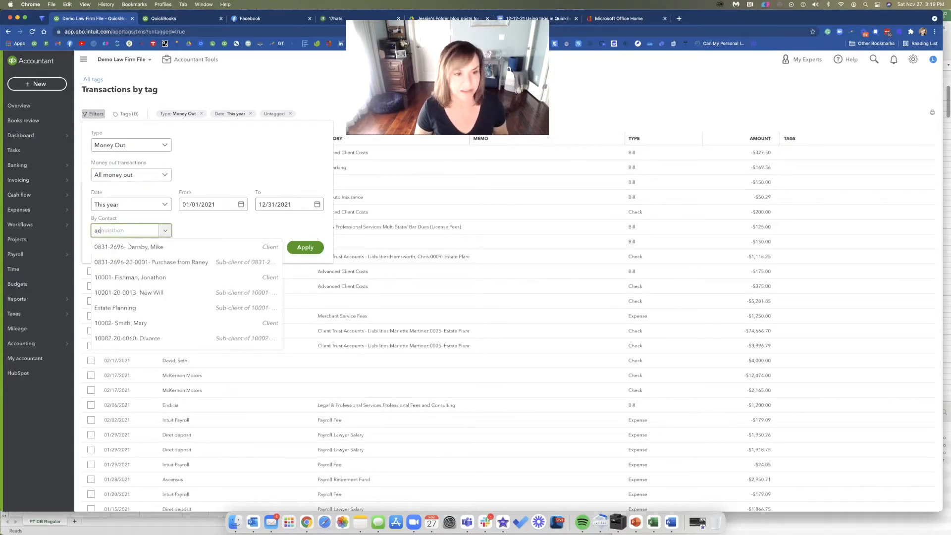
{"action": "type", "text": "ace"}
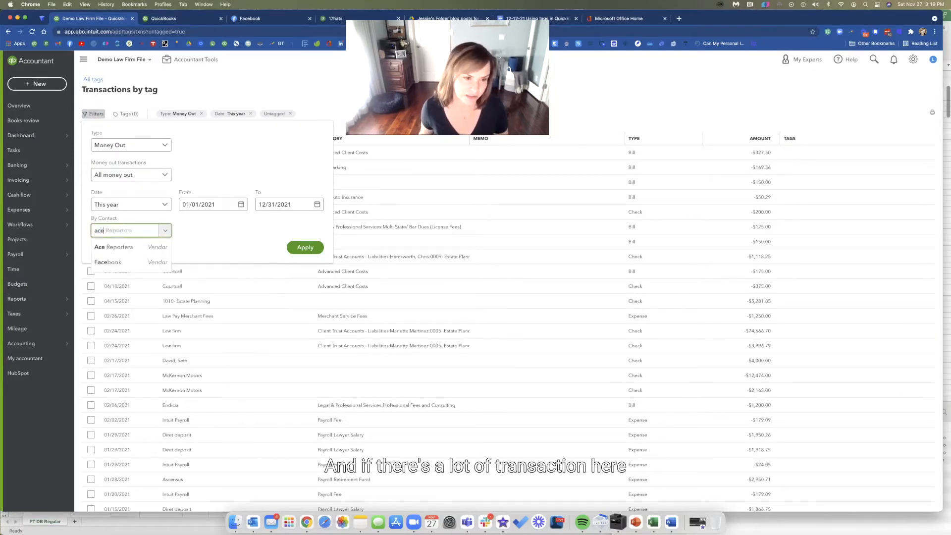
{"action": "left_click", "coordinate": [113, 247]}
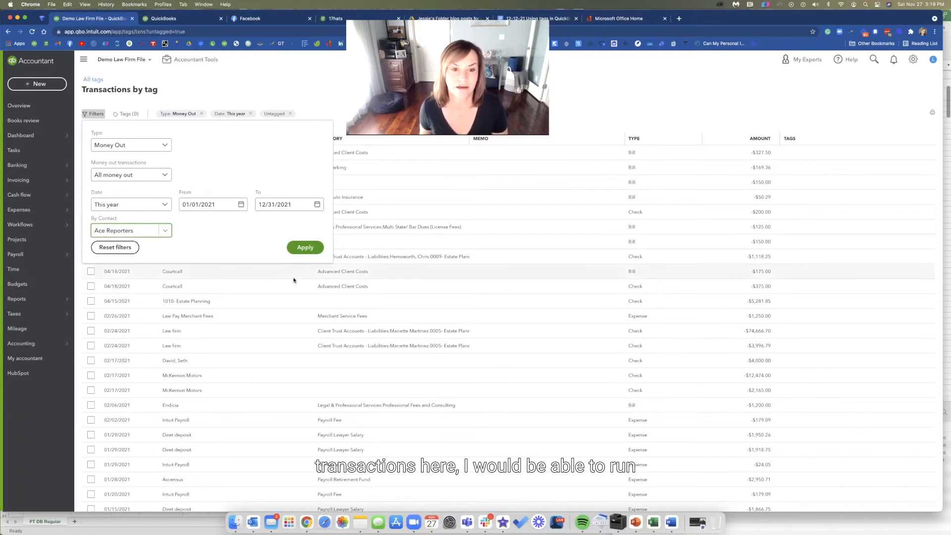
{"action": "left_click", "coordinate": [305, 246]}
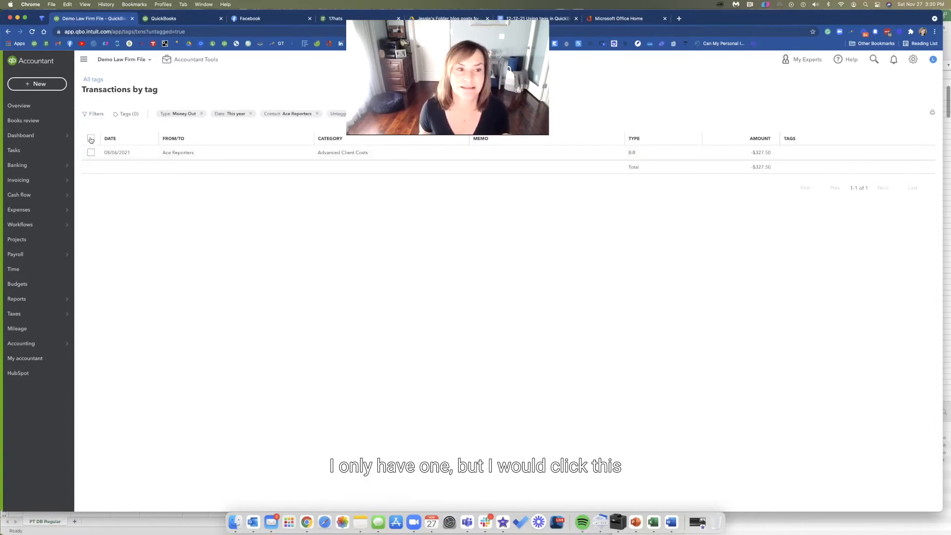
Add the 1099: NEC tag to the checked Ace Reporters bill
{"action": "left_click", "coordinate": [90, 139]}
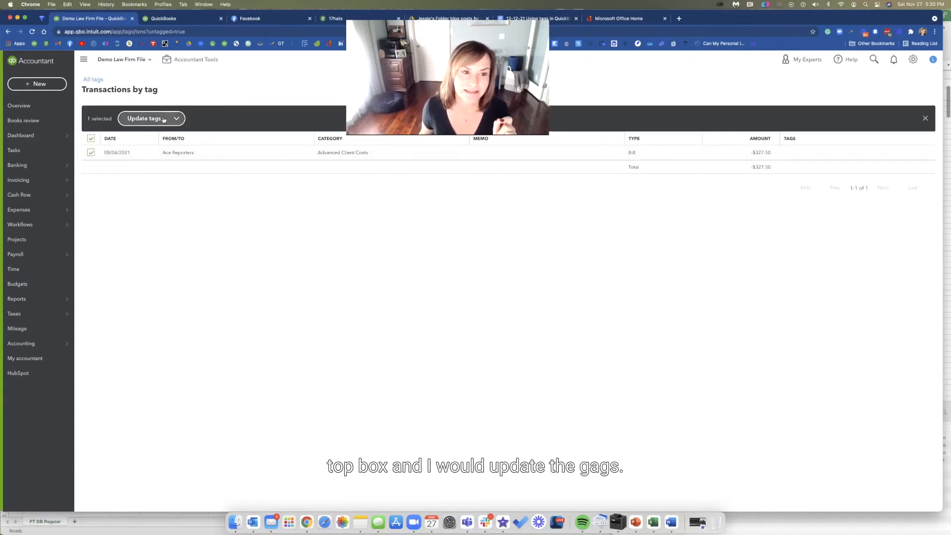
{"action": "left_click", "coordinate": [146, 118]}
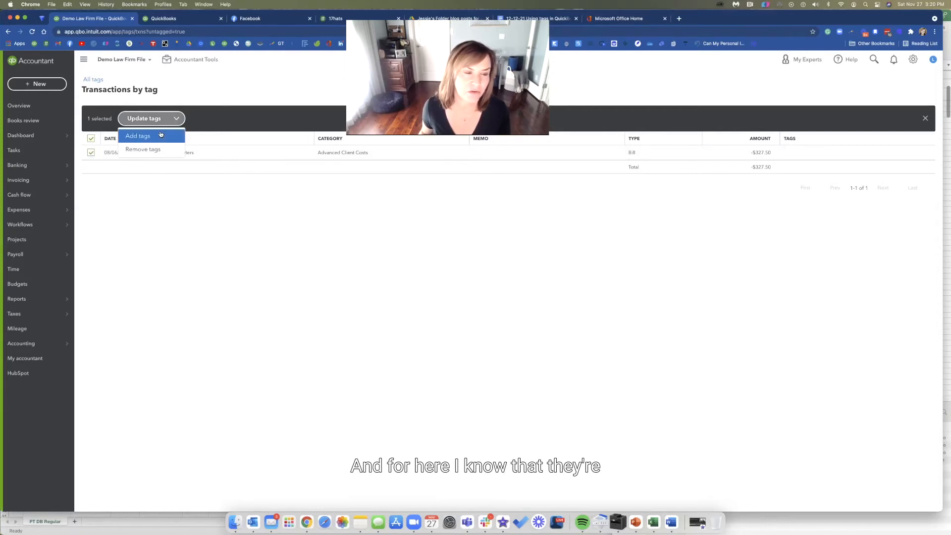
{"action": "left_click", "coordinate": [138, 136]}
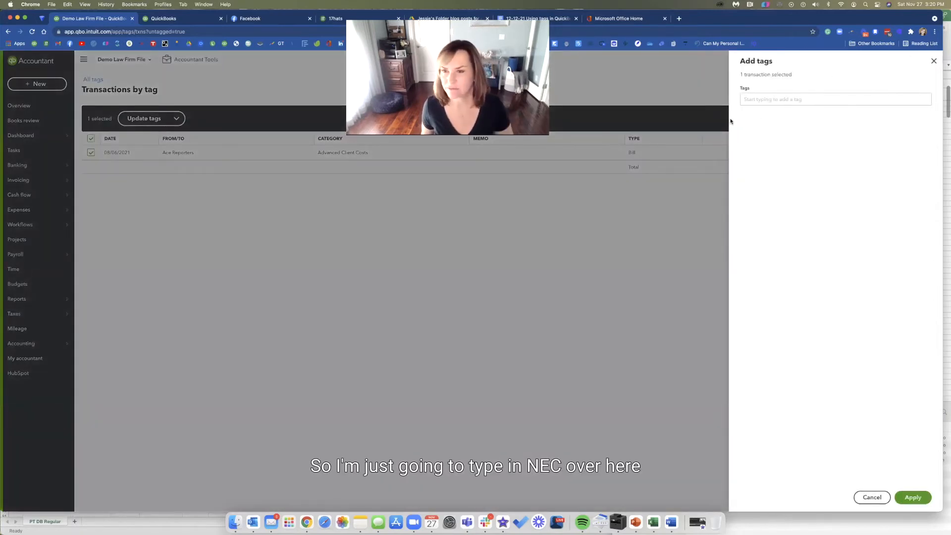
{"action": "left_click", "coordinate": [835, 99]}
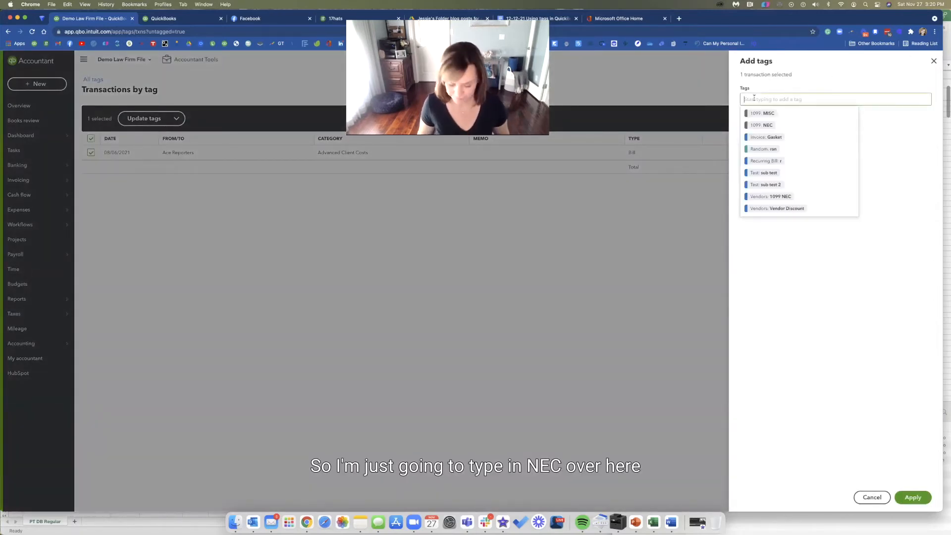
{"action": "type", "text": "nec"}
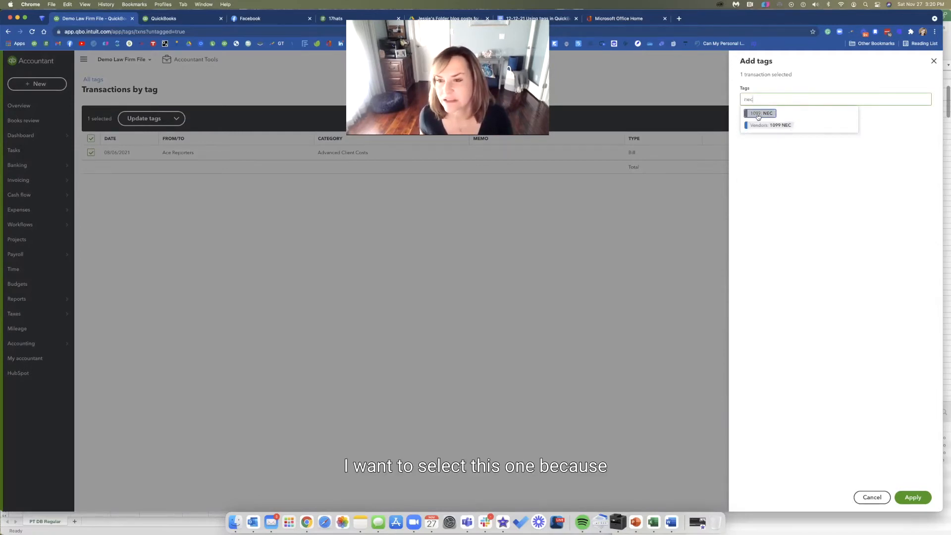
{"action": "left_click", "coordinate": [760, 113]}
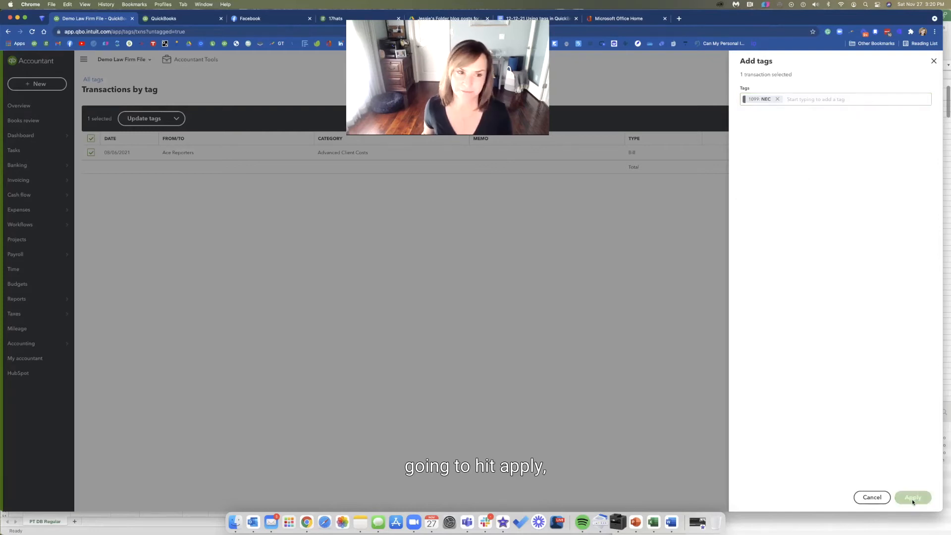
{"action": "left_click", "coordinate": [912, 496]}
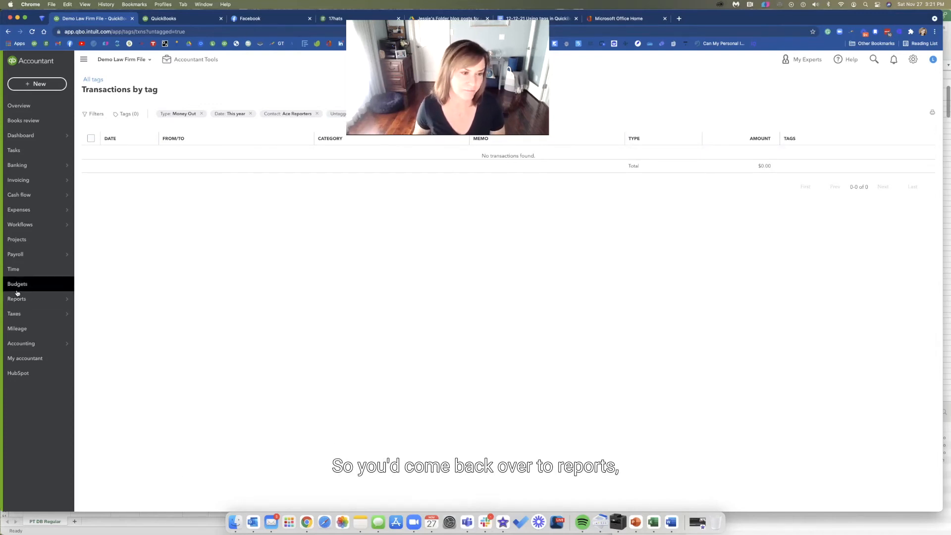
From Reports, search 'tag' and choose Transaction List by Tag Group
{"action": "left_click", "coordinate": [17, 298]}
{"action": "type", "text": "t"}
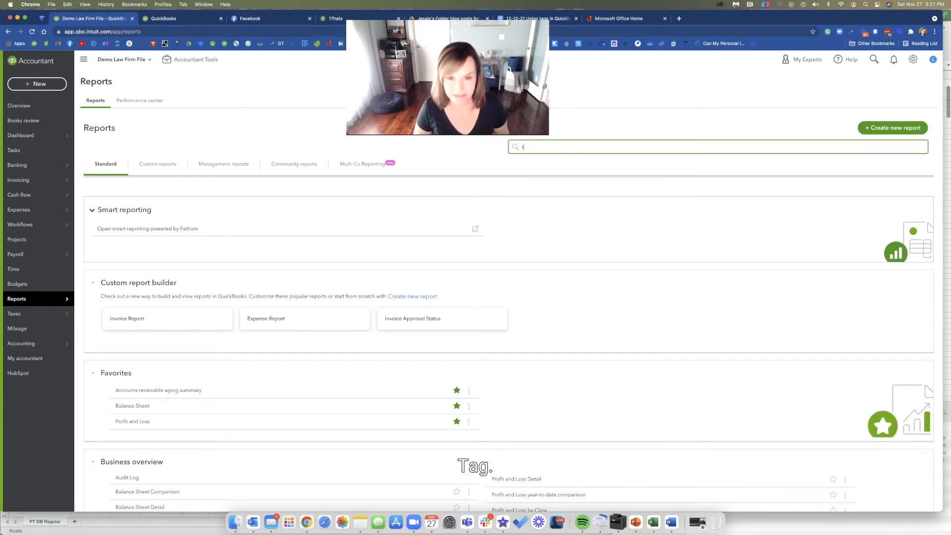
{"action": "type", "text": "ag"}
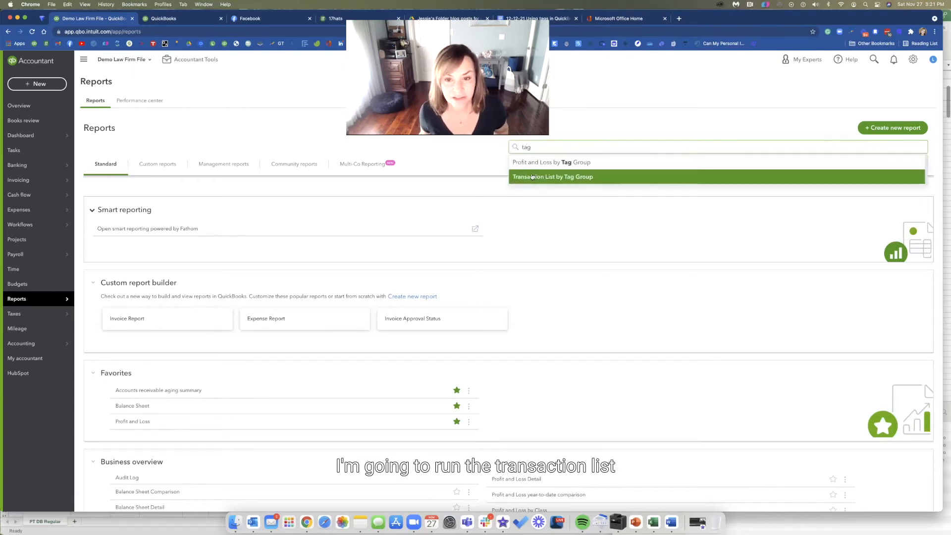
{"action": "left_click", "coordinate": [553, 176]}
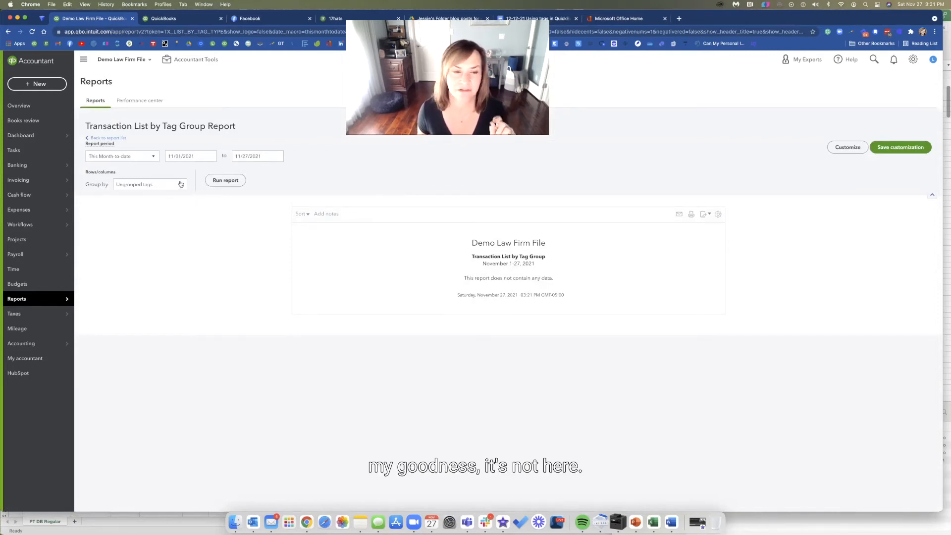
Group the report by the 1099 tag group and run it for This Calendar Year
{"action": "left_click", "coordinate": [148, 184]}
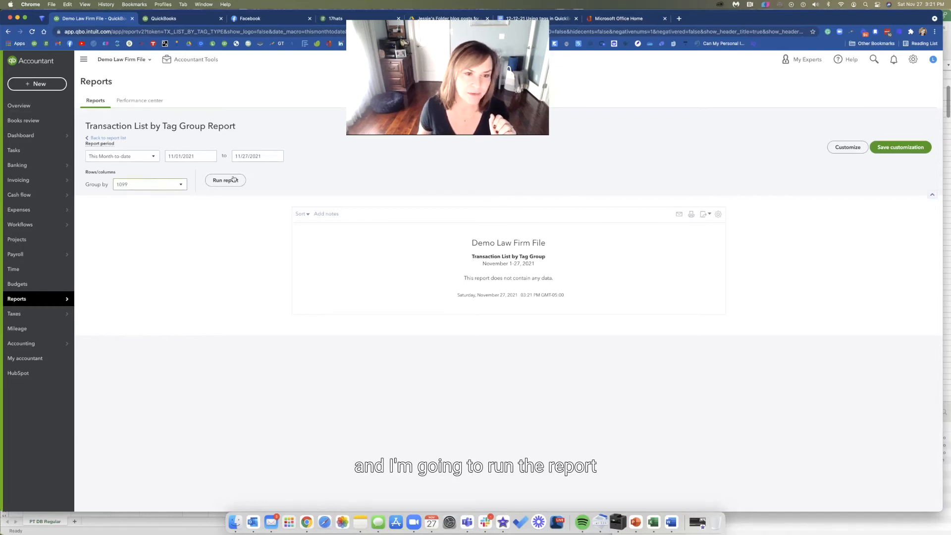
{"action": "left_click", "coordinate": [225, 181]}
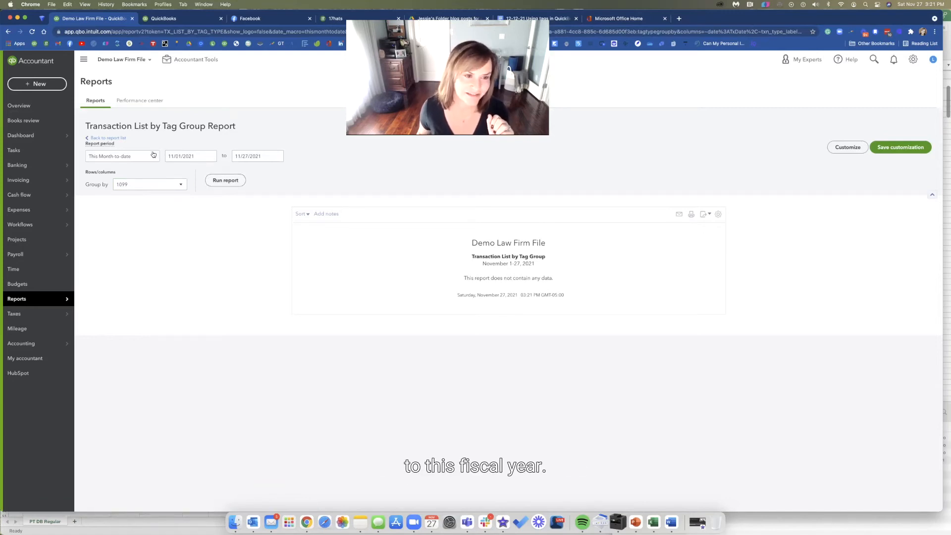
{"action": "left_click", "coordinate": [120, 156]}
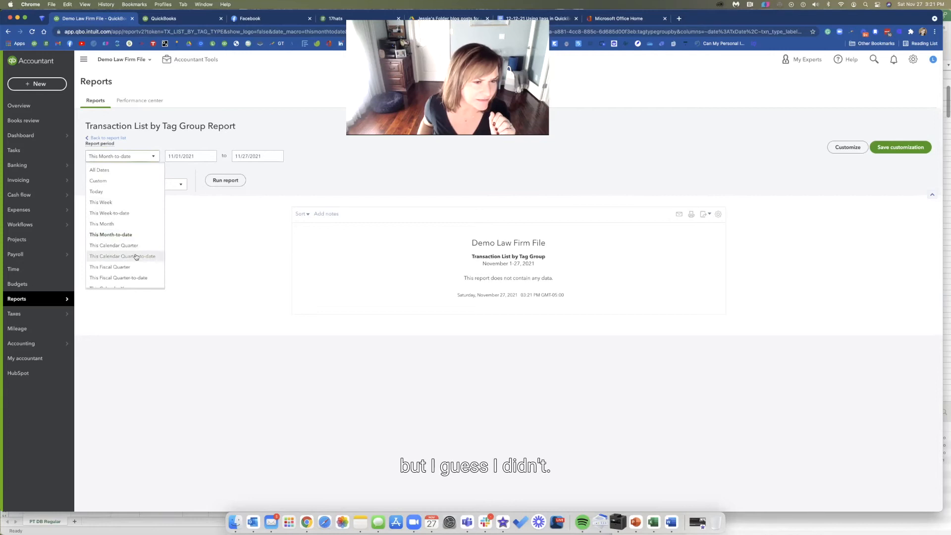
{"action": "scroll", "scroll_direction": "down", "scroll_amount": 3}
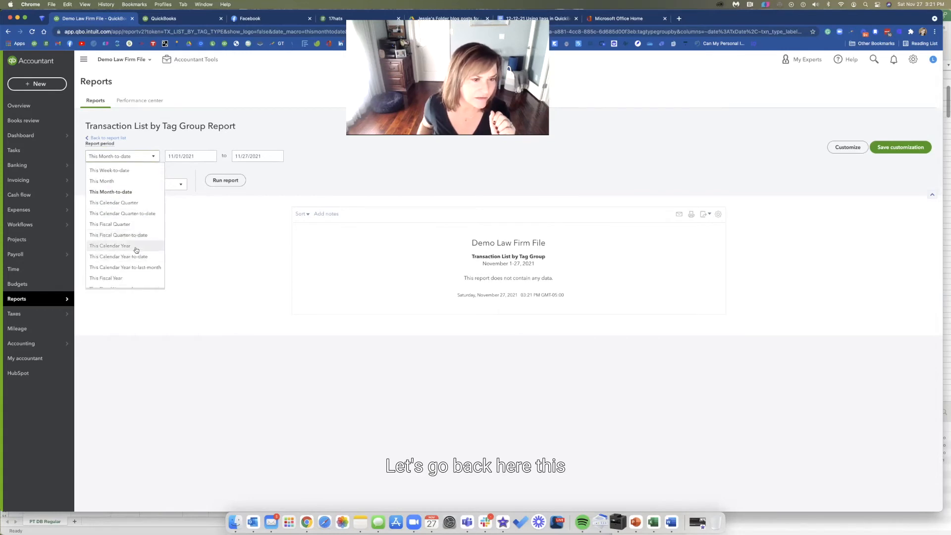
{"action": "left_click", "coordinate": [109, 246]}
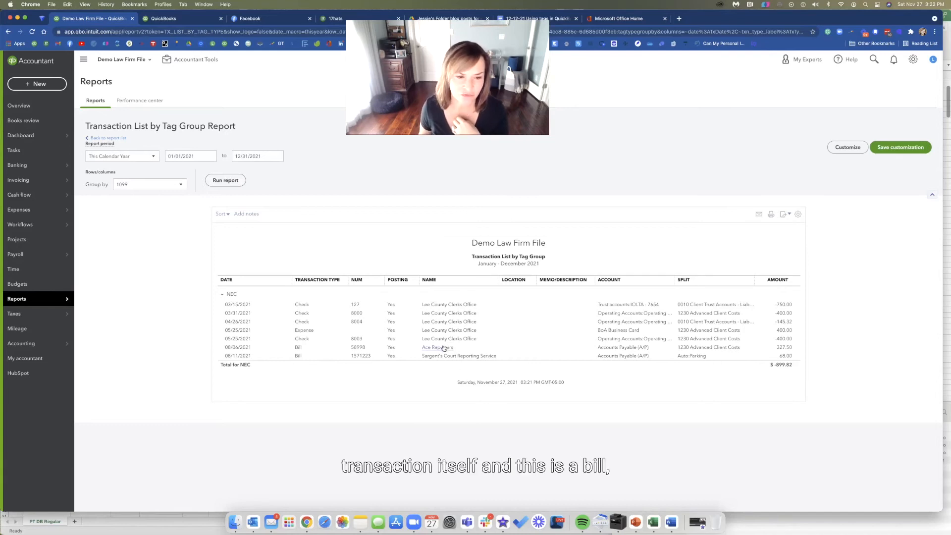
{"action": "left_click", "coordinate": [433, 347]}
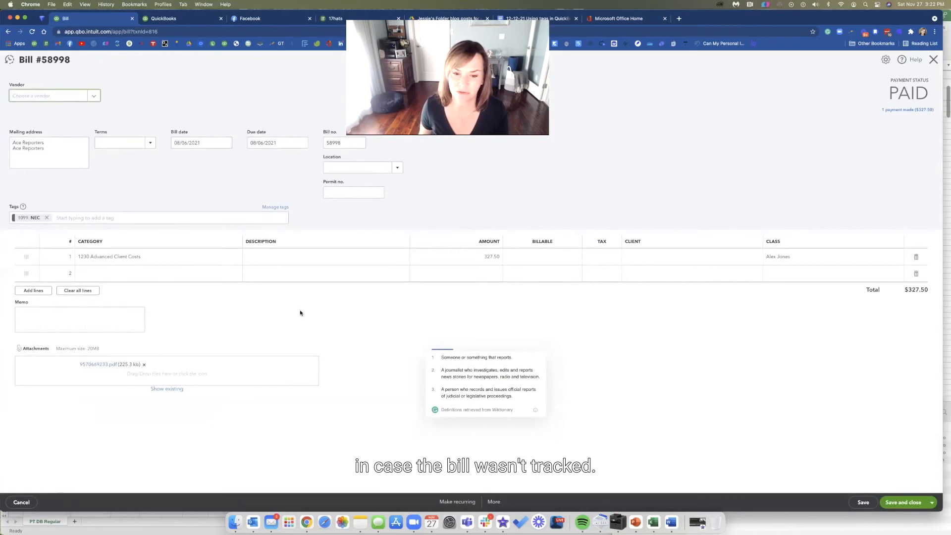
{"action": "left_click", "coordinate": [52, 95]}
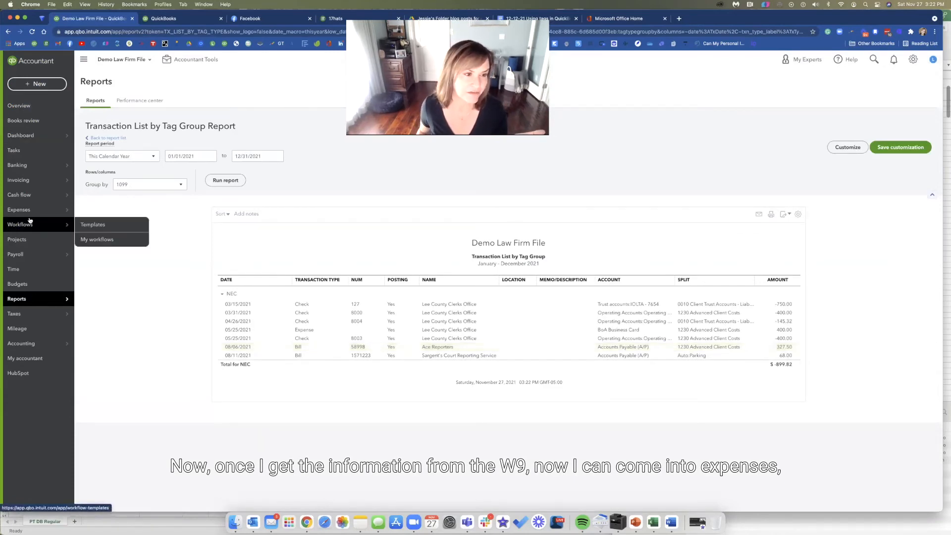
Find Ace Reporters in the Vendors list by searching 'ace' and open the record
{"action": "left_click", "coordinate": [19, 209]}
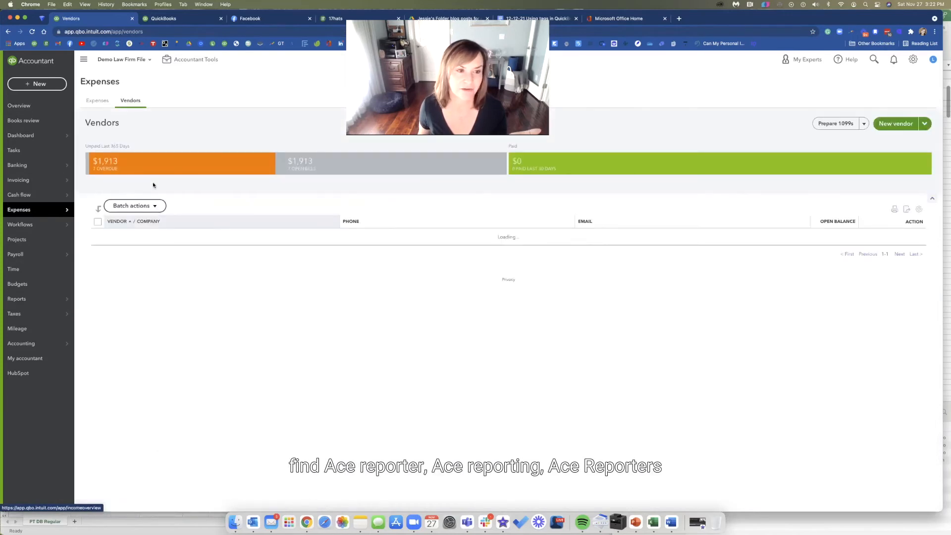
{"action": "type", "text": "ac"}
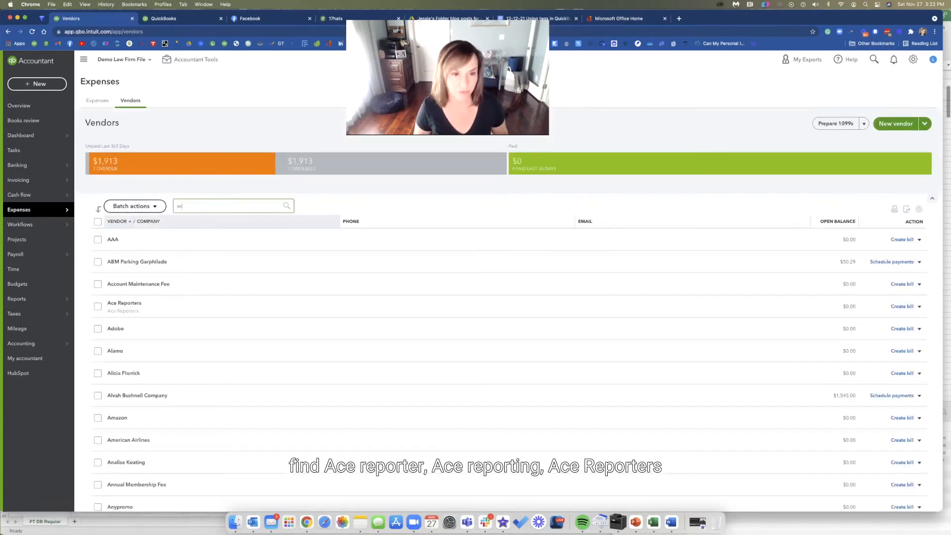
{"action": "type", "text": "ace"}
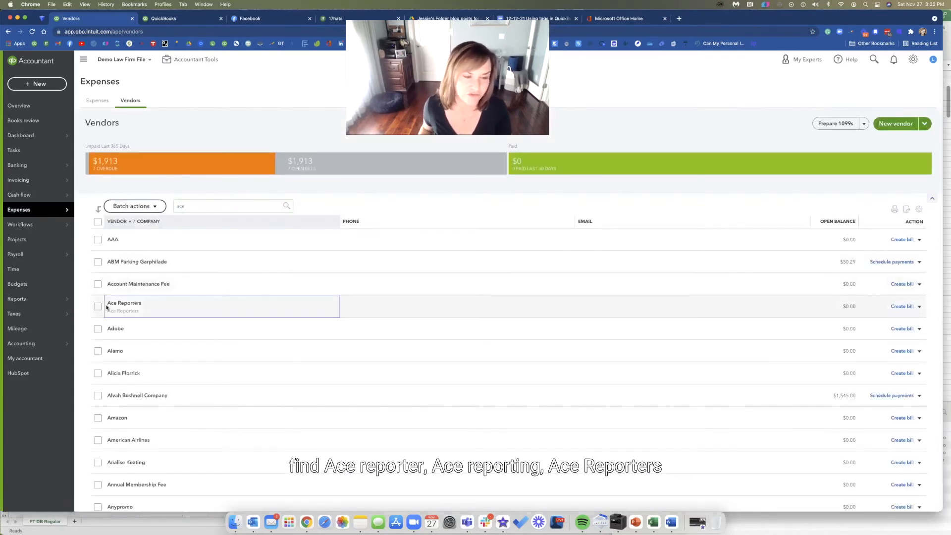
{"action": "left_click", "coordinate": [124, 304]}
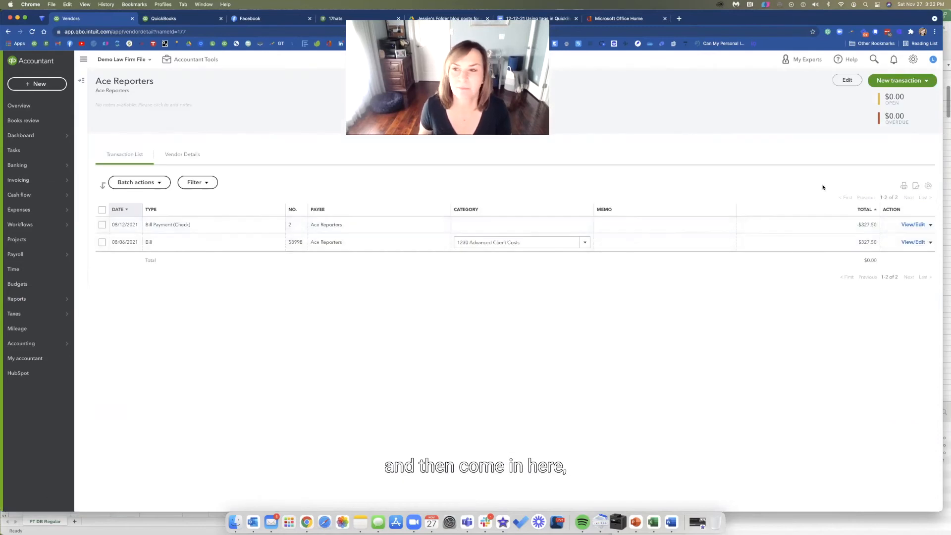
Edit the vendor to turn on Track payments for 1099 and close the form
{"action": "left_click", "coordinate": [847, 79]}
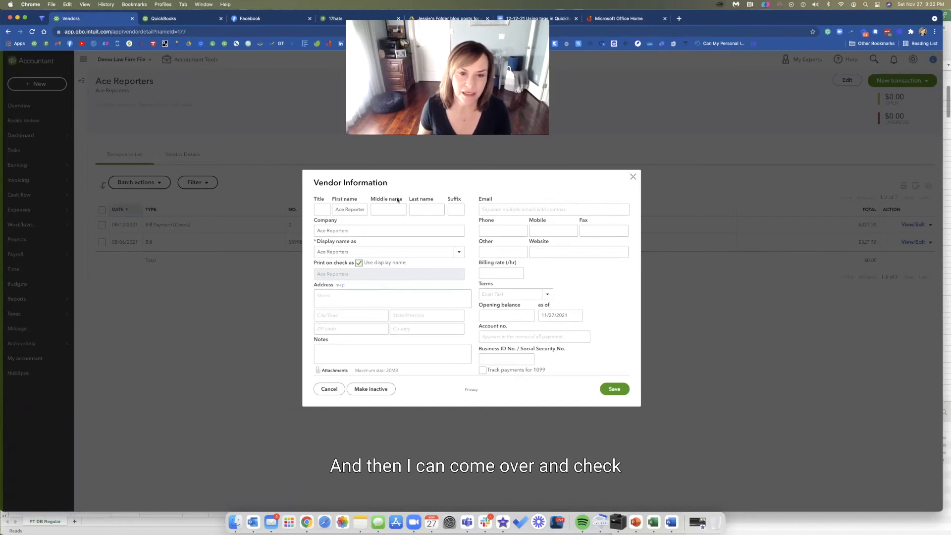
{"action": "left_click", "coordinate": [483, 370]}
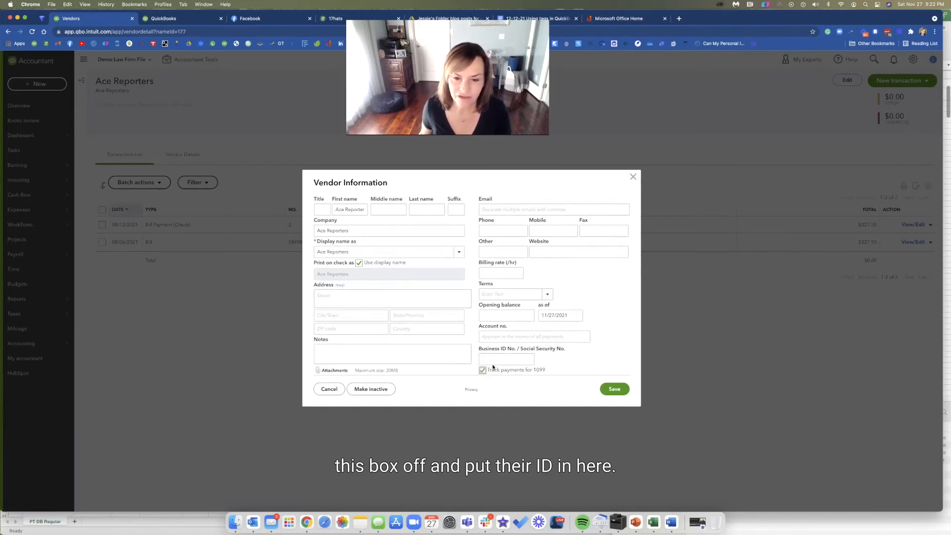
{"action": "left_click", "coordinate": [507, 359]}
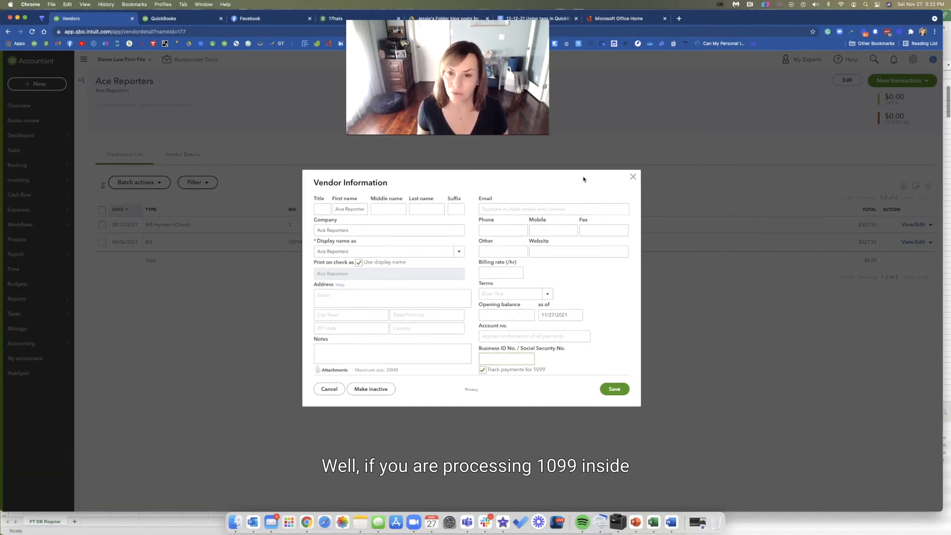
{"action": "left_click", "coordinate": [329, 388]}
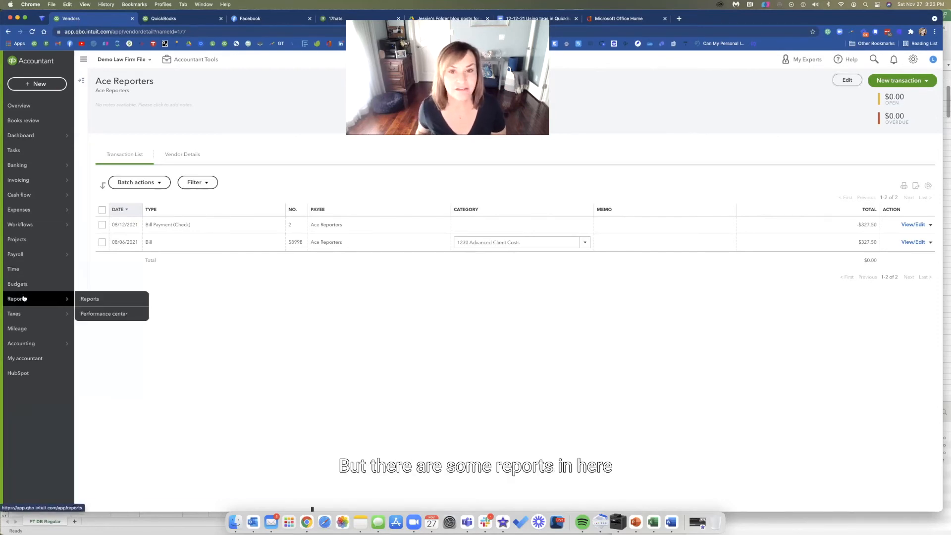
Search the reports for '1099' and open 1099 Contractor Balance Summary
{"action": "left_click", "coordinate": [90, 298]}
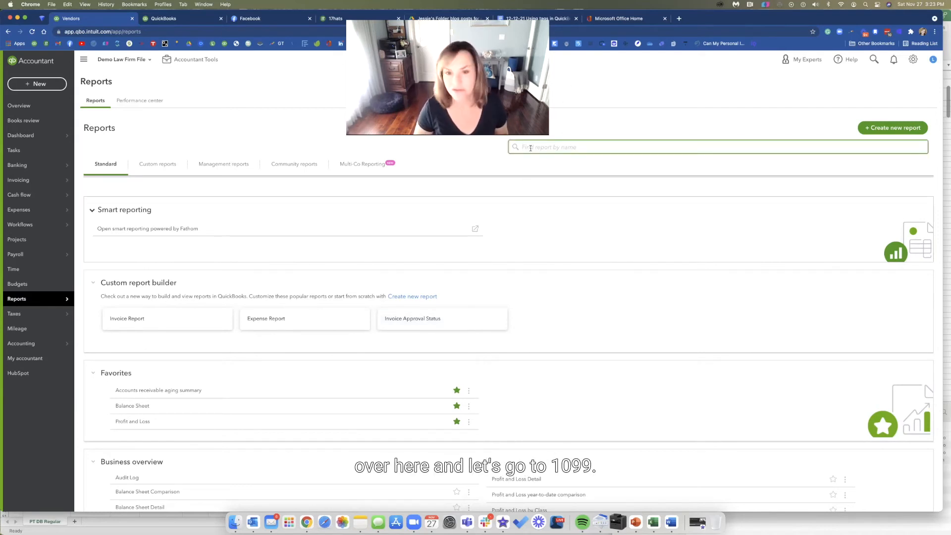
{"action": "type", "text": "1099"}
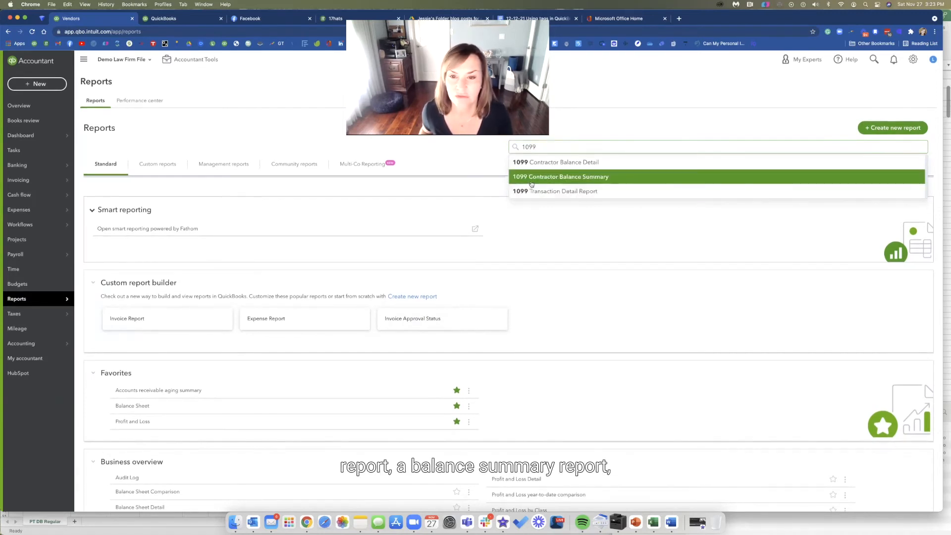
{"action": "left_click", "coordinate": [561, 177]}
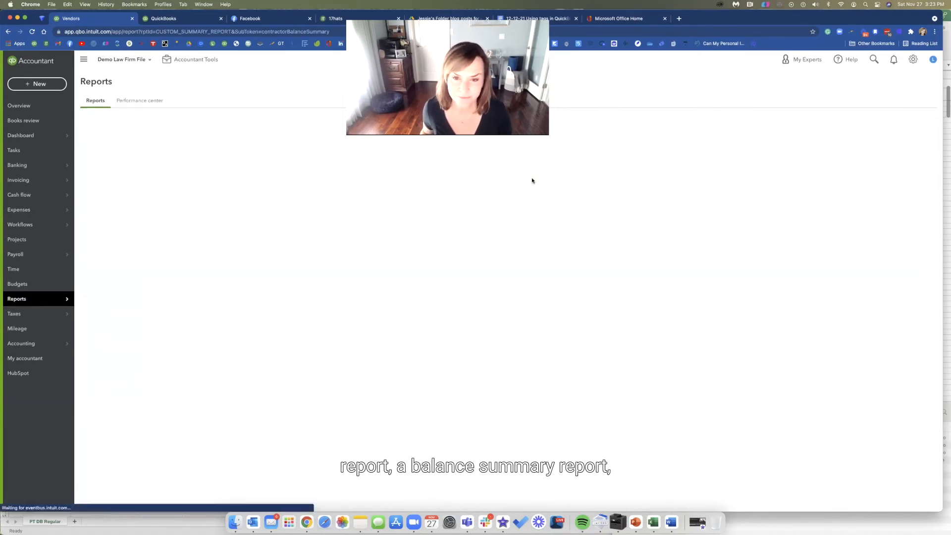